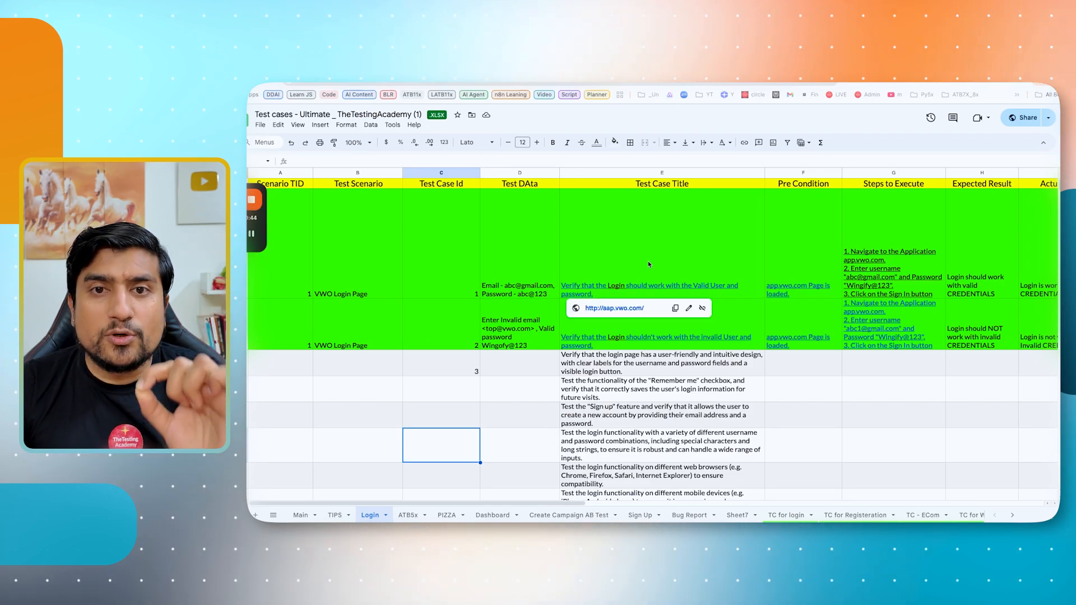
{"action": "mouse_move", "coordinate": [405, 417]}
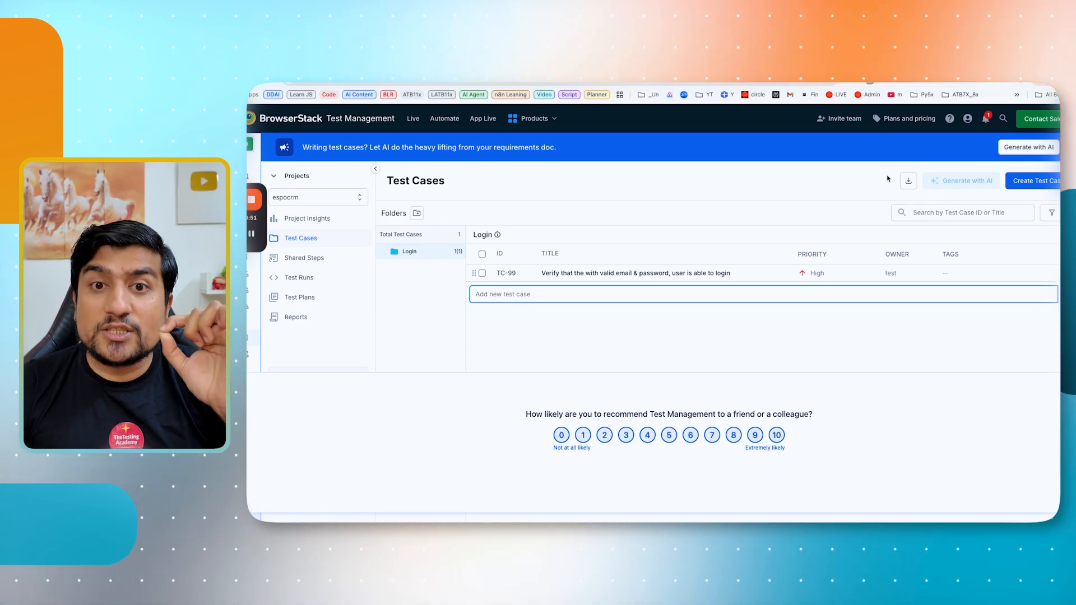
{"action": "mouse_move", "coordinate": [804, 324]}
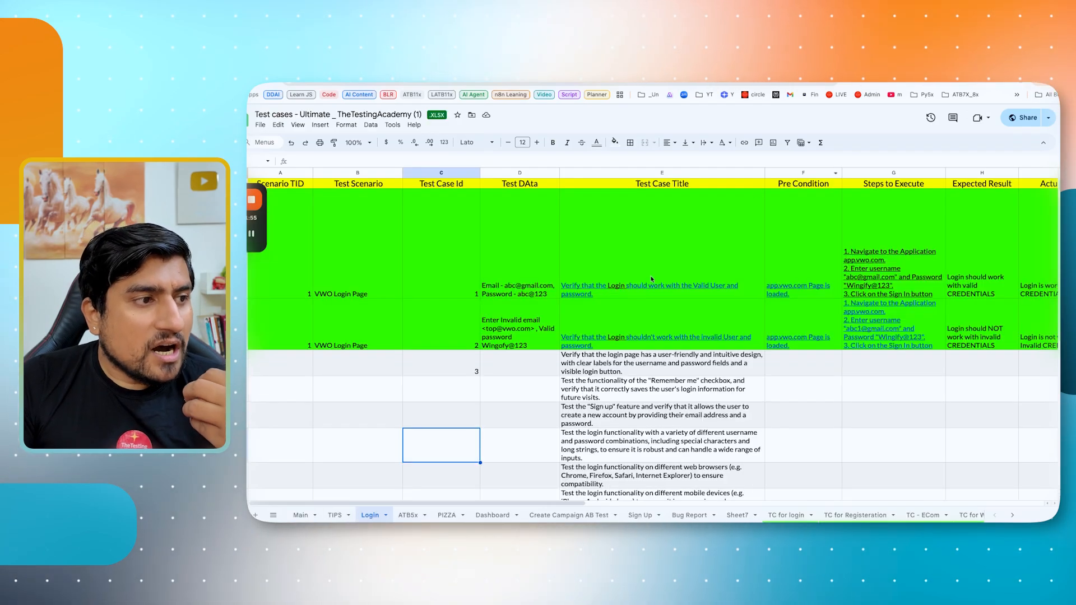
Review the valid-login case and Test Scenario column, then move to the Main sheet
{"action": "left_click", "coordinate": [661, 289]}
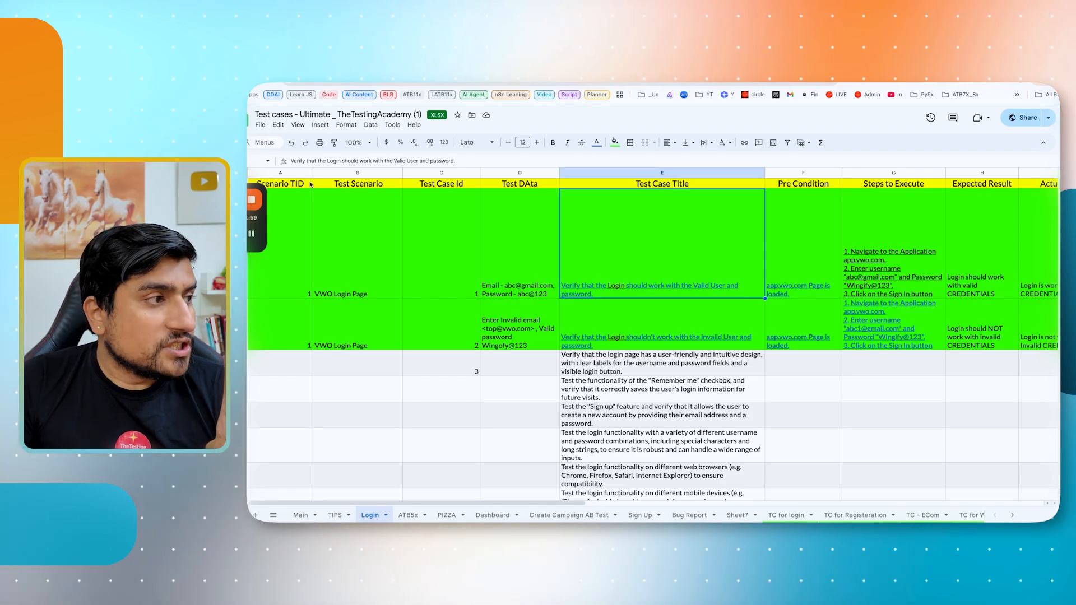
{"action": "left_click", "coordinate": [357, 183]}
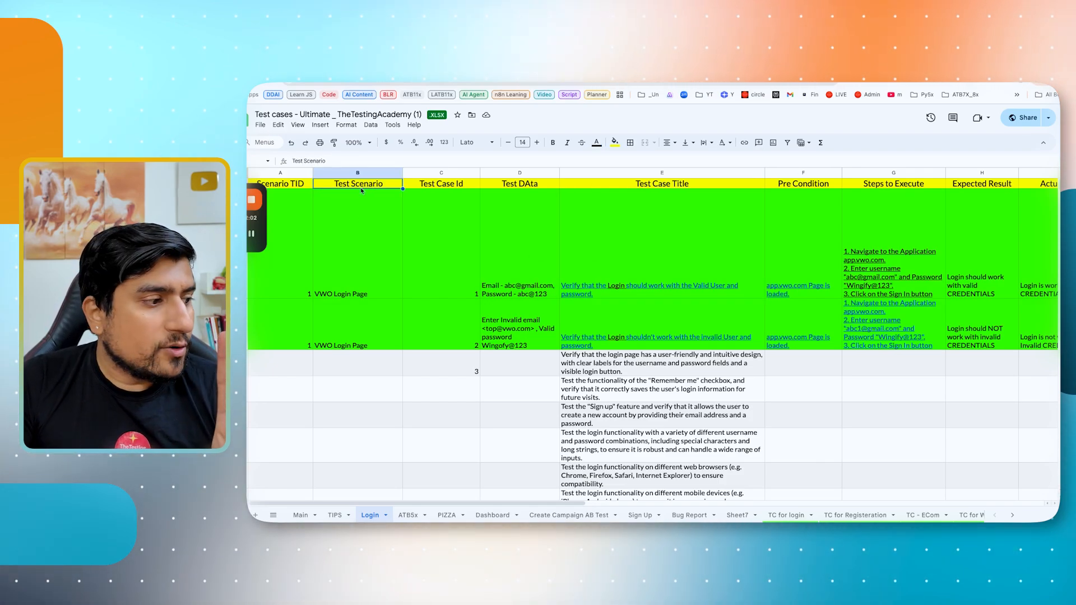
{"action": "left_click", "coordinate": [300, 515]}
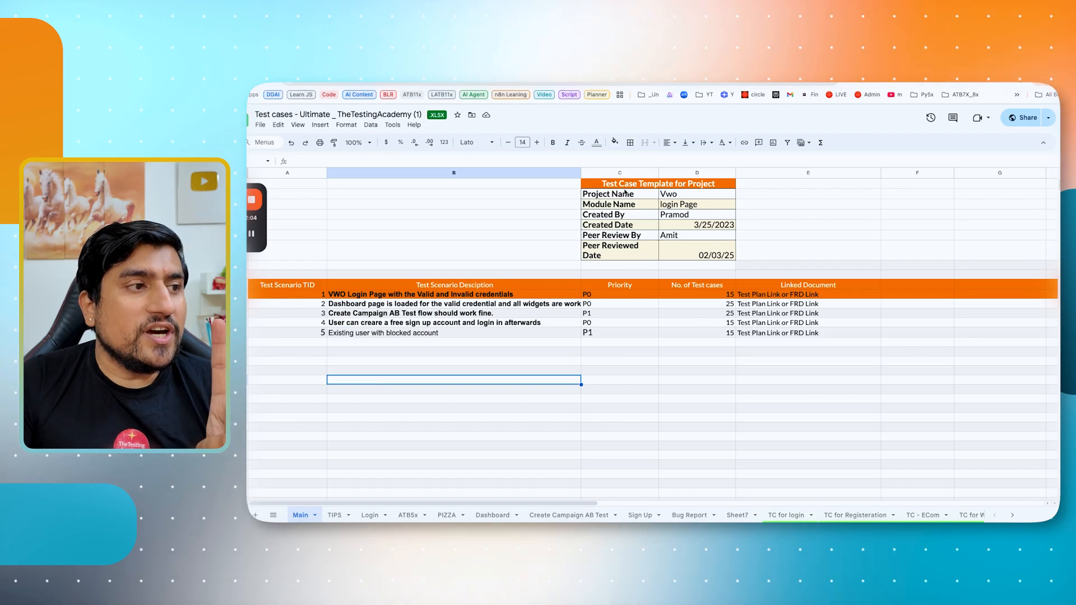
Highlight the Project Name, Created By fields and the first VWO login scenario
{"action": "left_click", "coordinate": [618, 194]}
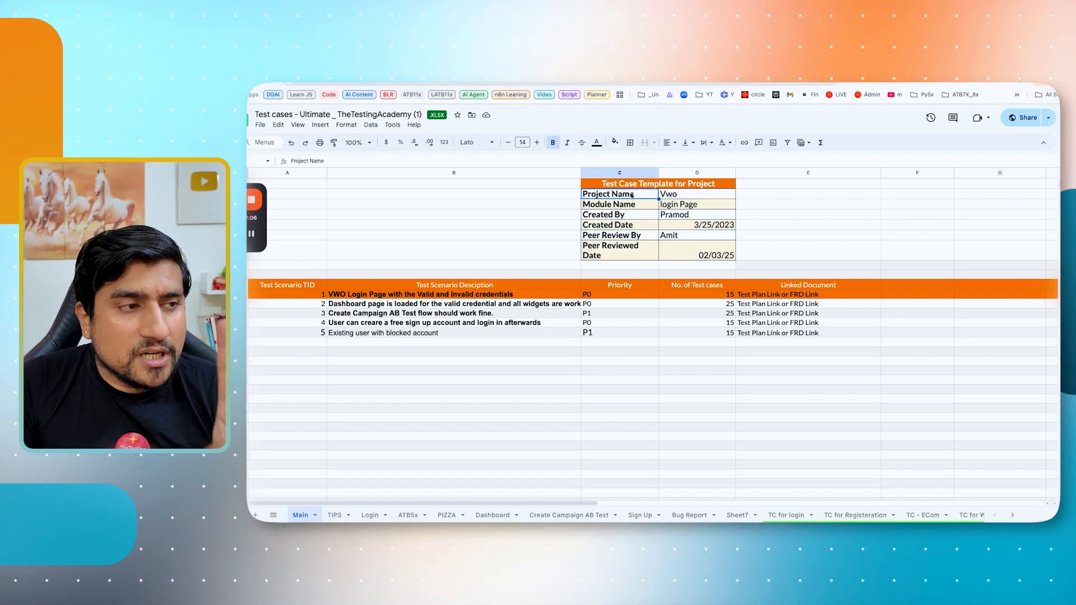
{"action": "left_click", "coordinate": [618, 214]}
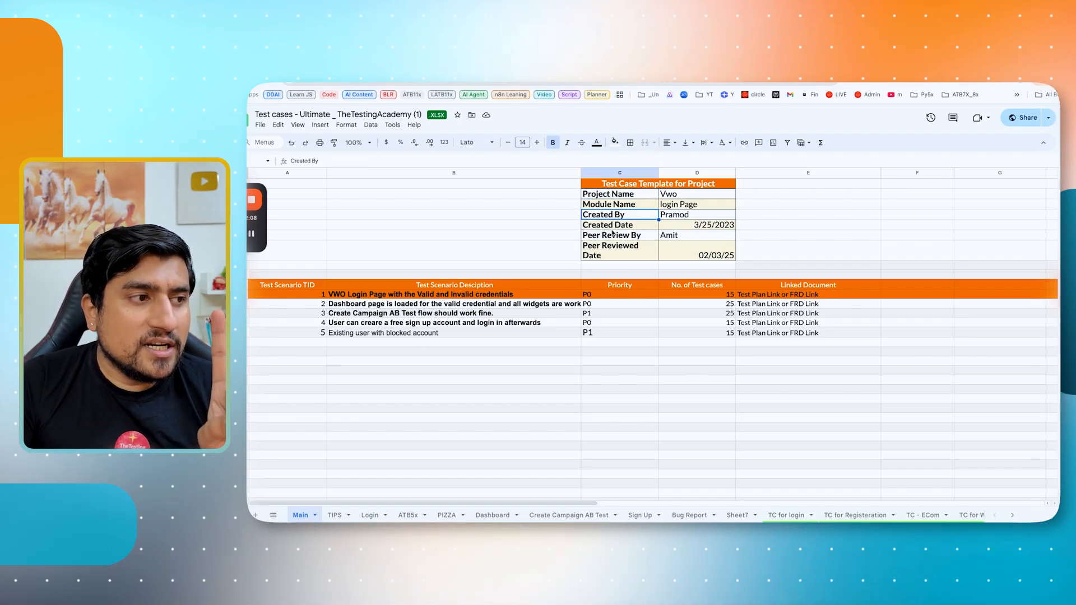
{"action": "left_click", "coordinate": [611, 250]}
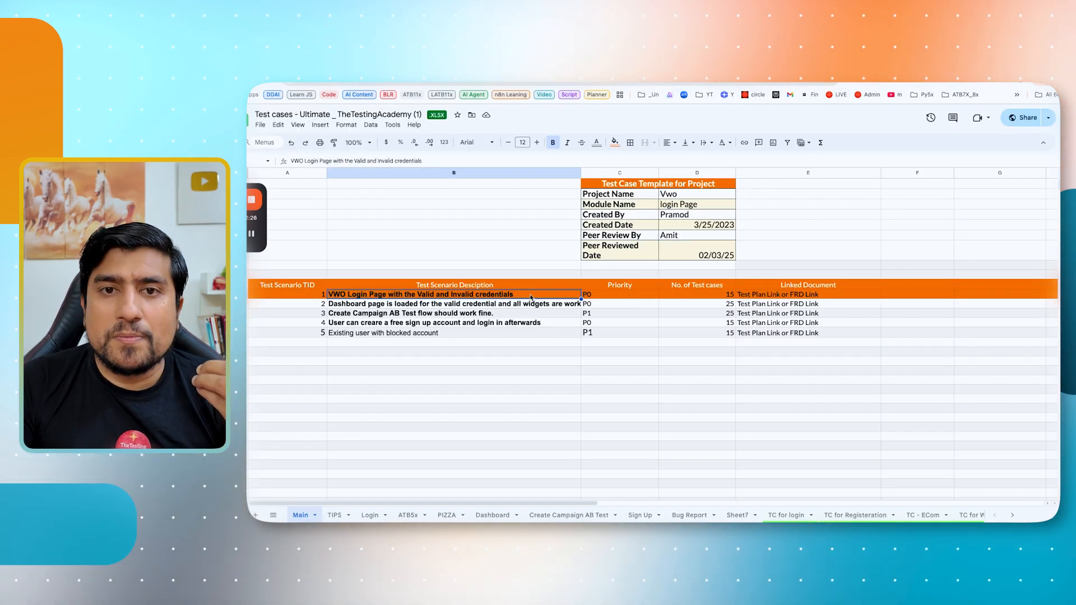
On the Login sheet, highlight the VWO Login Page scenario, Test Scenario and Test Data columns
{"action": "left_click", "coordinate": [370, 515]}
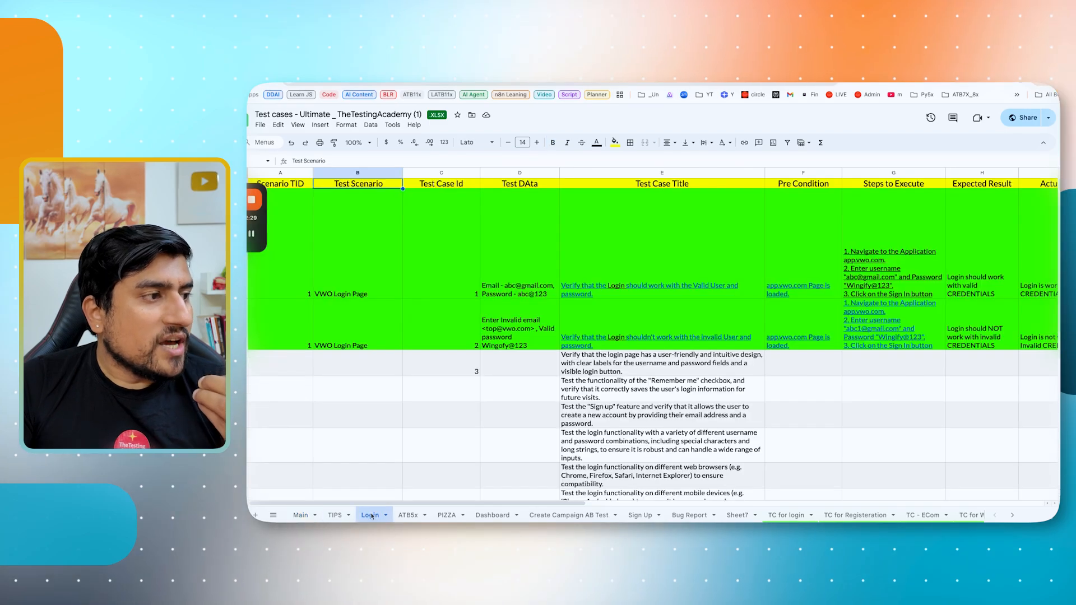
{"action": "left_click", "coordinate": [357, 244]}
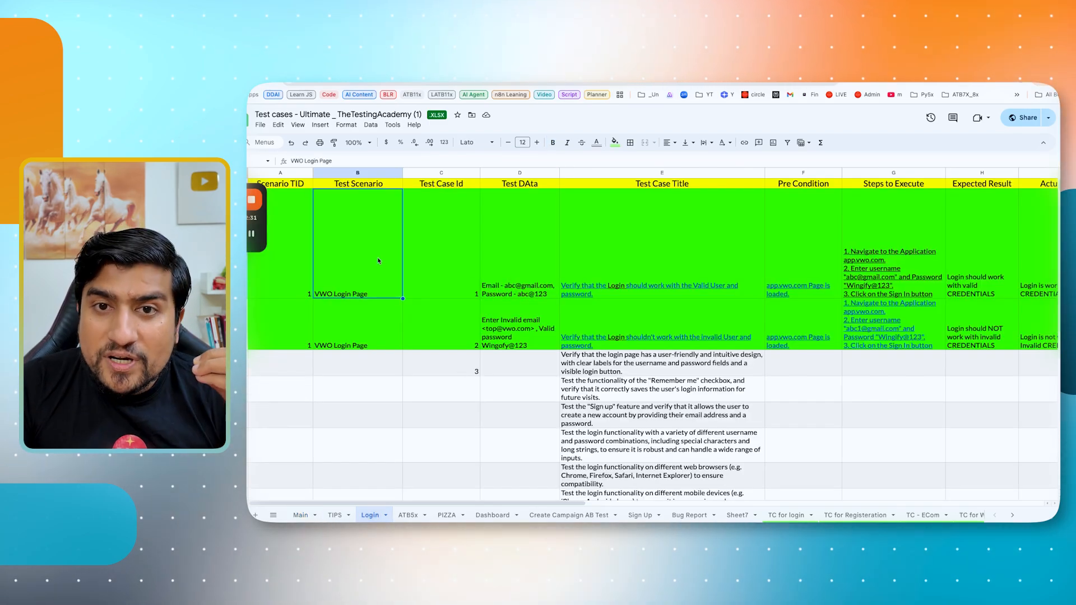
{"action": "left_click", "coordinate": [357, 183]}
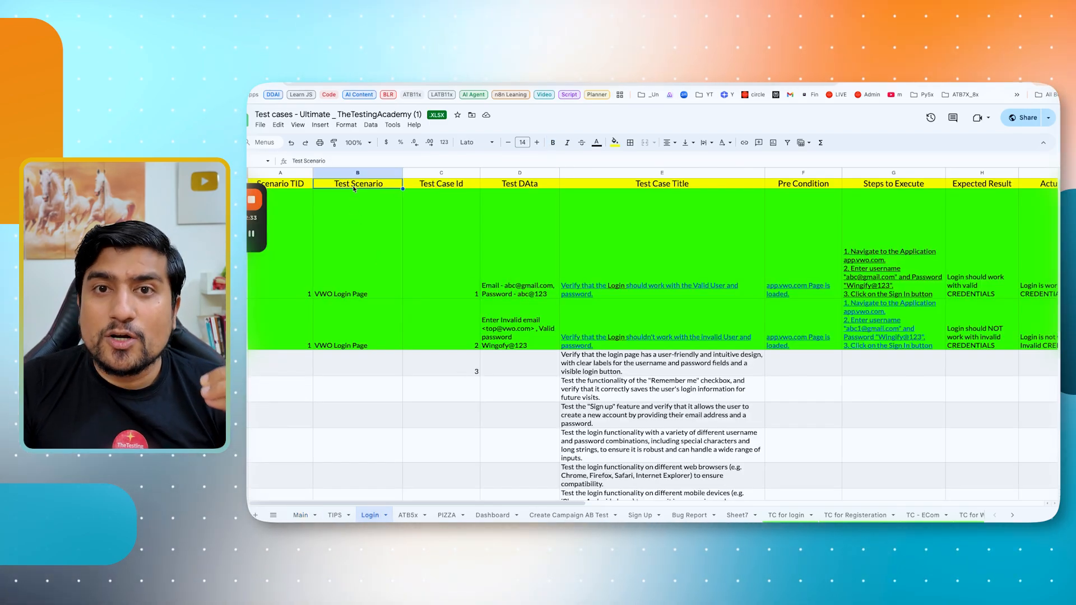
{"action": "left_click", "coordinate": [520, 183]}
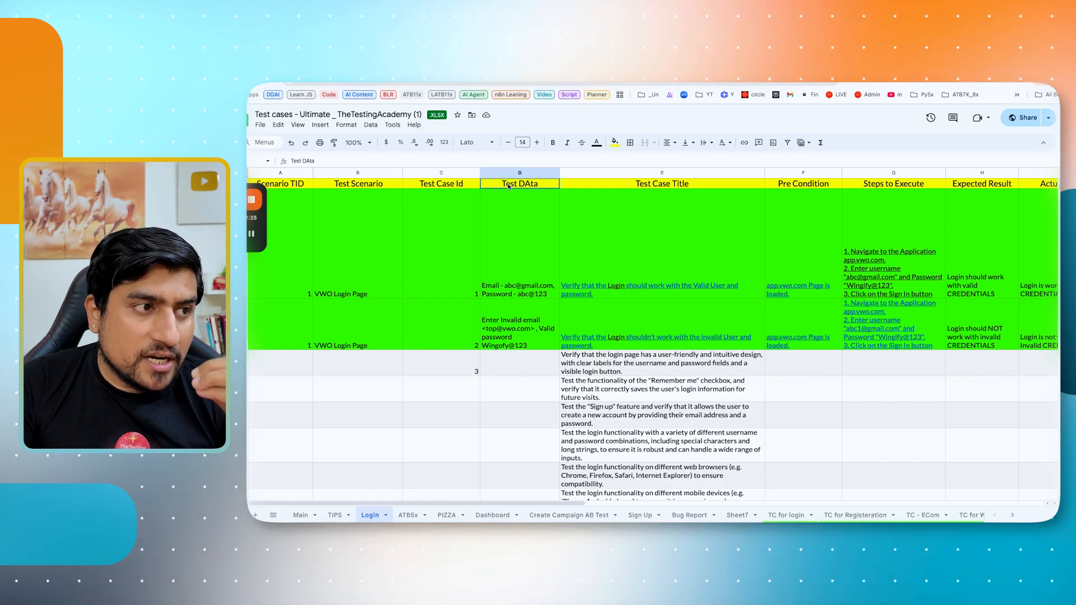
Highlight the Steps to Execute, Actual Result and automation status columns further right
{"action": "left_click", "coordinate": [893, 184]}
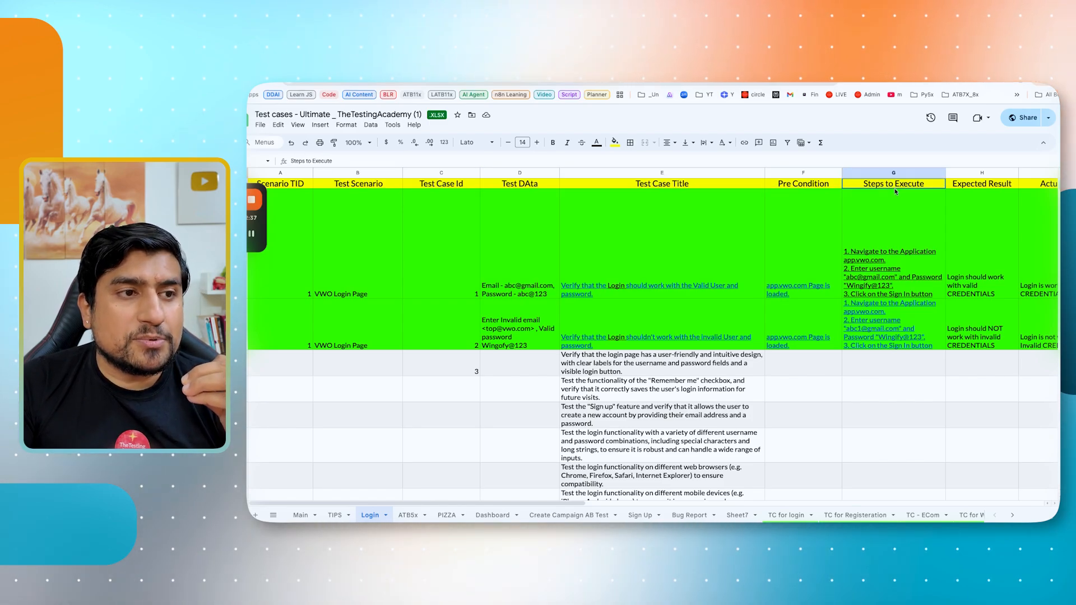
{"action": "left_click", "coordinate": [1002, 184]}
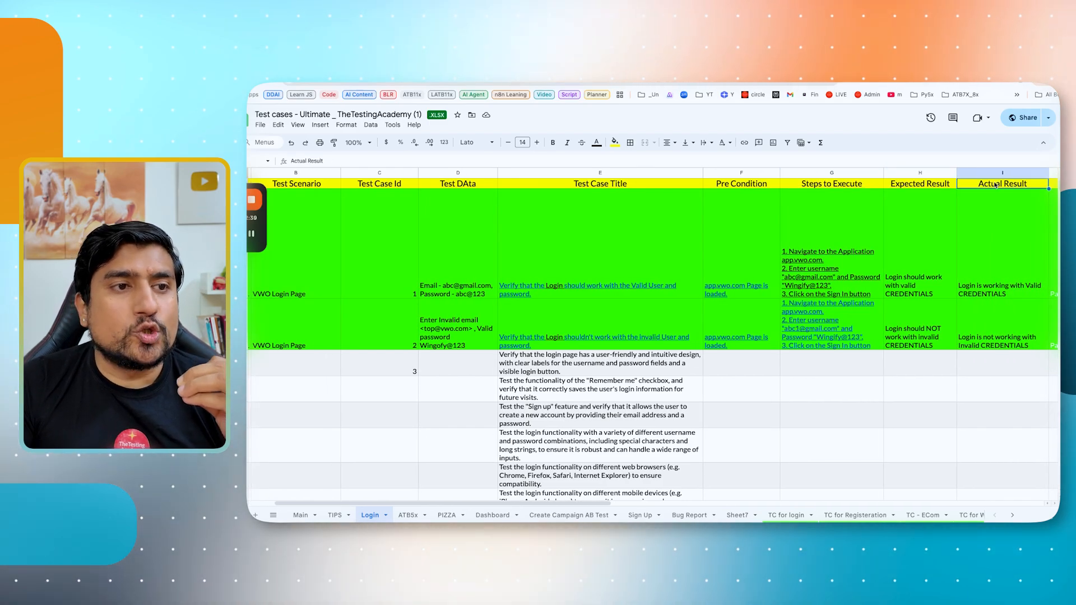
{"action": "scroll", "scroll_direction": "right", "scroll_amount": 3}
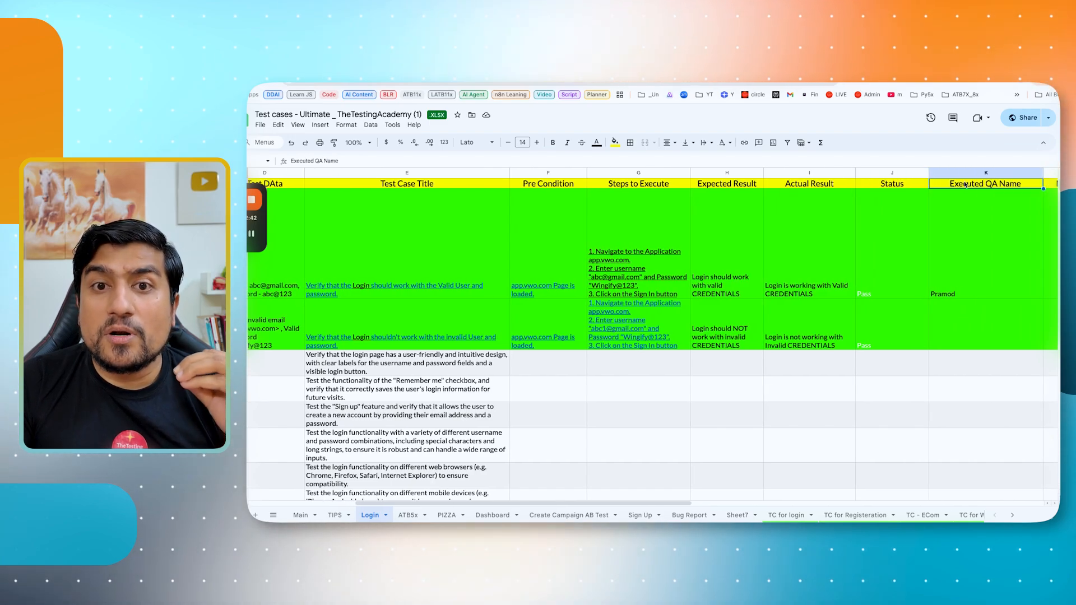
{"action": "scroll", "scroll_direction": "right", "scroll_amount": 3}
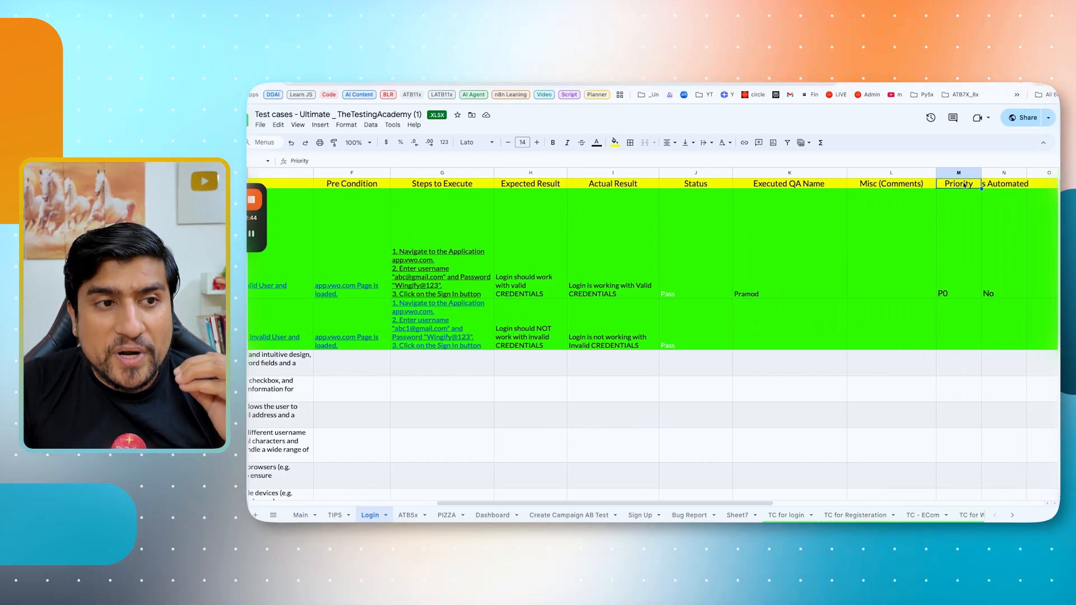
{"action": "left_click", "coordinate": [1003, 184]}
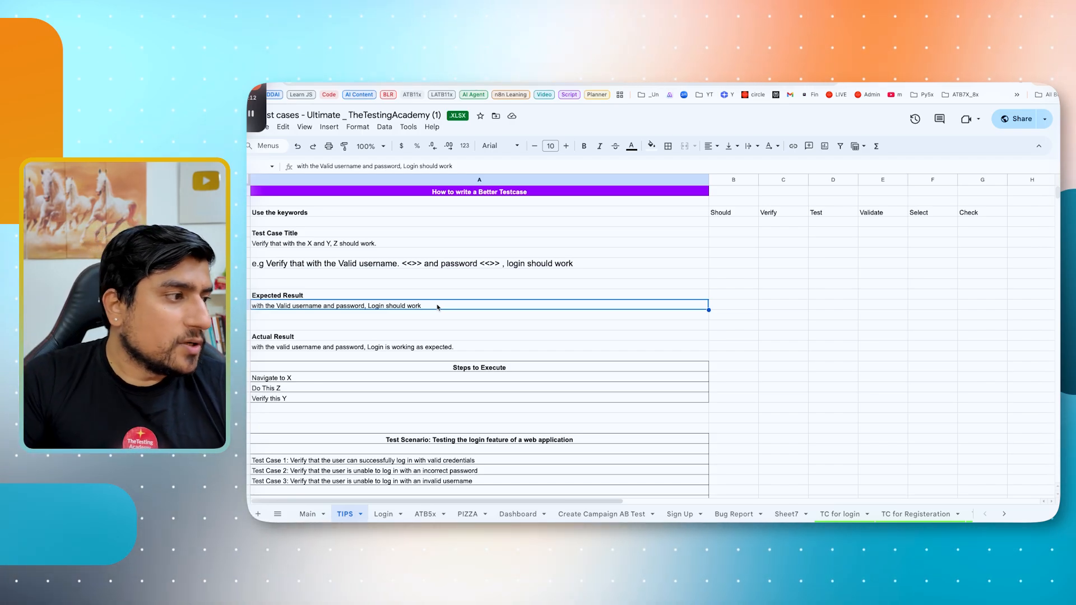
{"action": "left_click", "coordinate": [352, 347]}
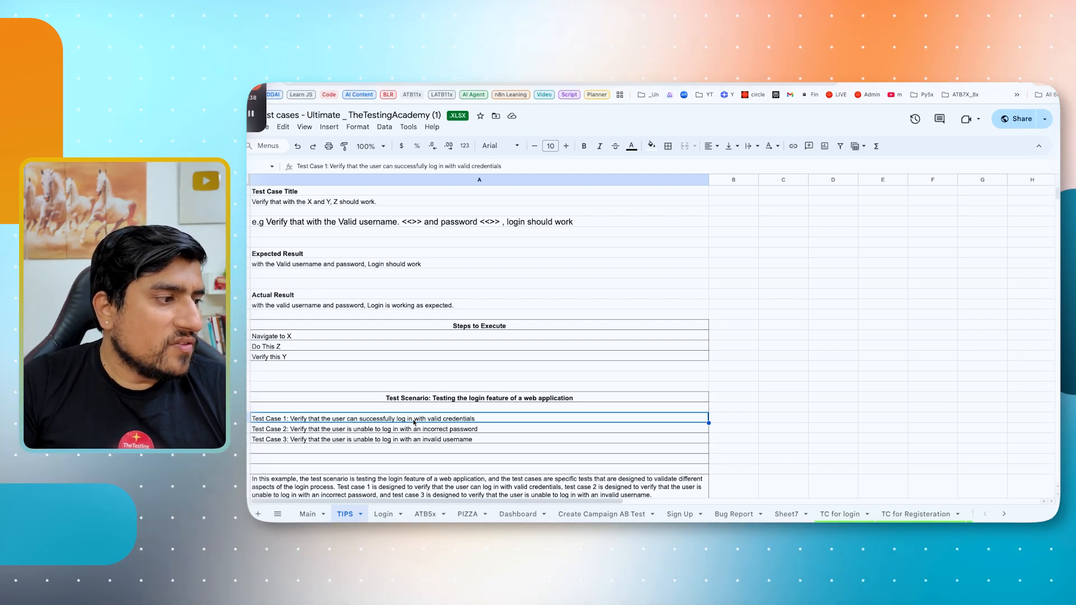
{"action": "left_click", "coordinate": [383, 514]}
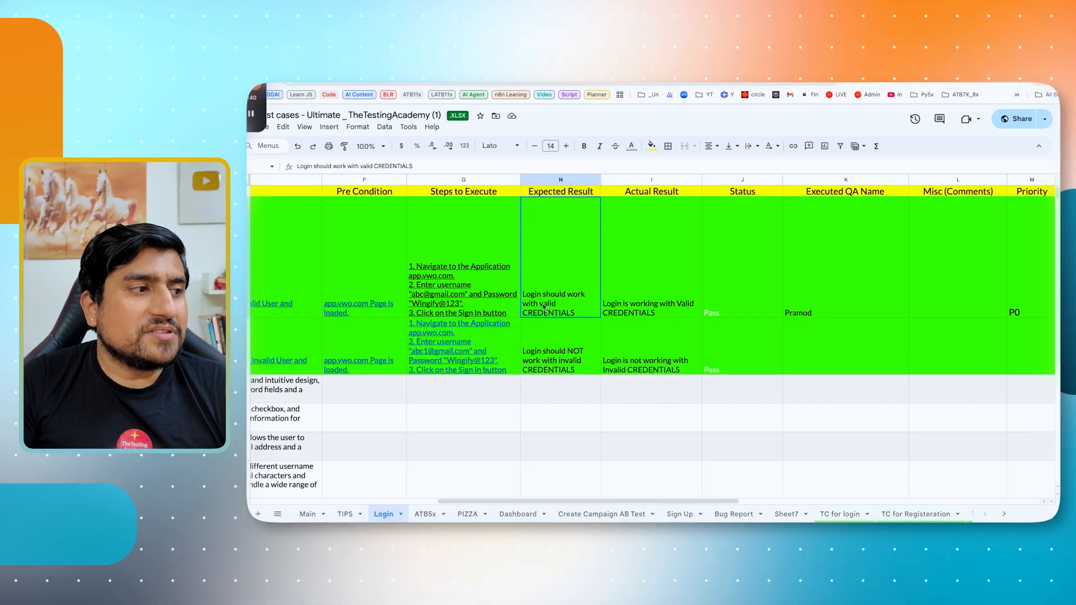
{"action": "scroll", "scroll_direction": "left", "scroll_amount": 3}
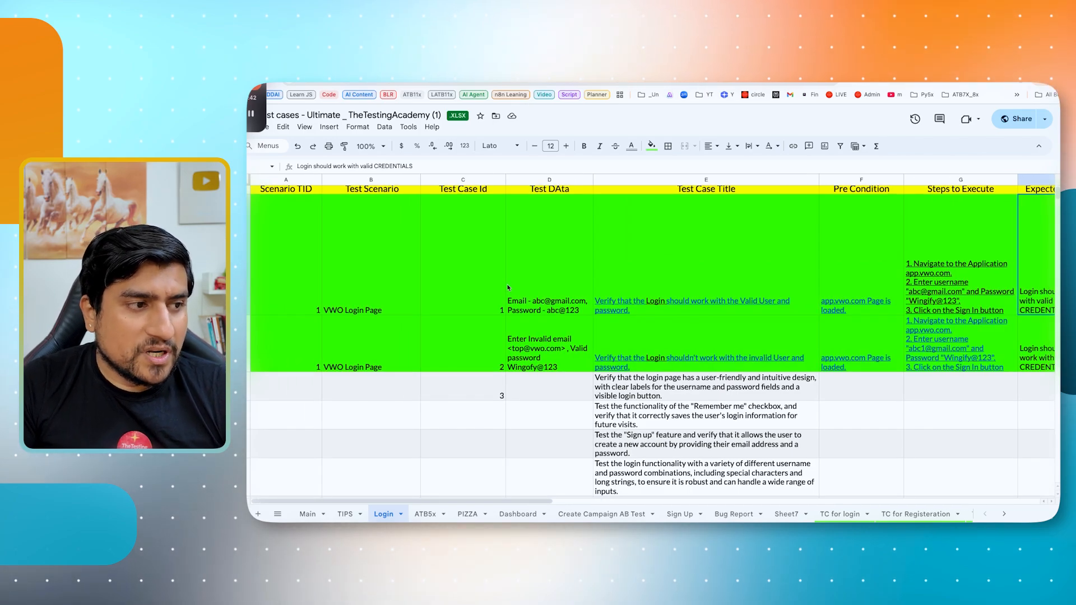
{"action": "left_click", "coordinate": [692, 305]}
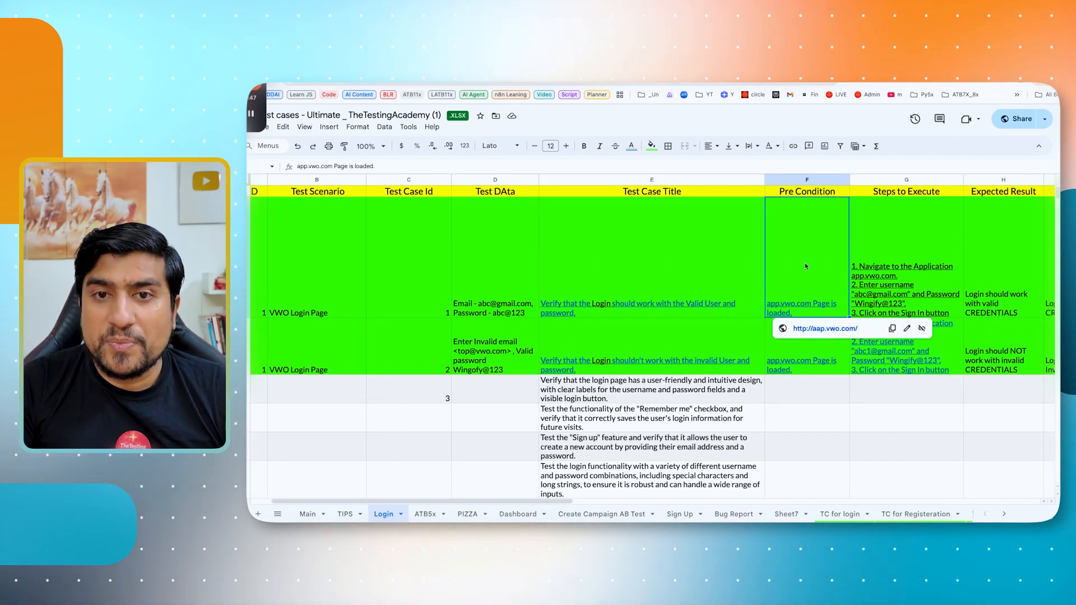
{"action": "left_click", "coordinate": [484, 257]}
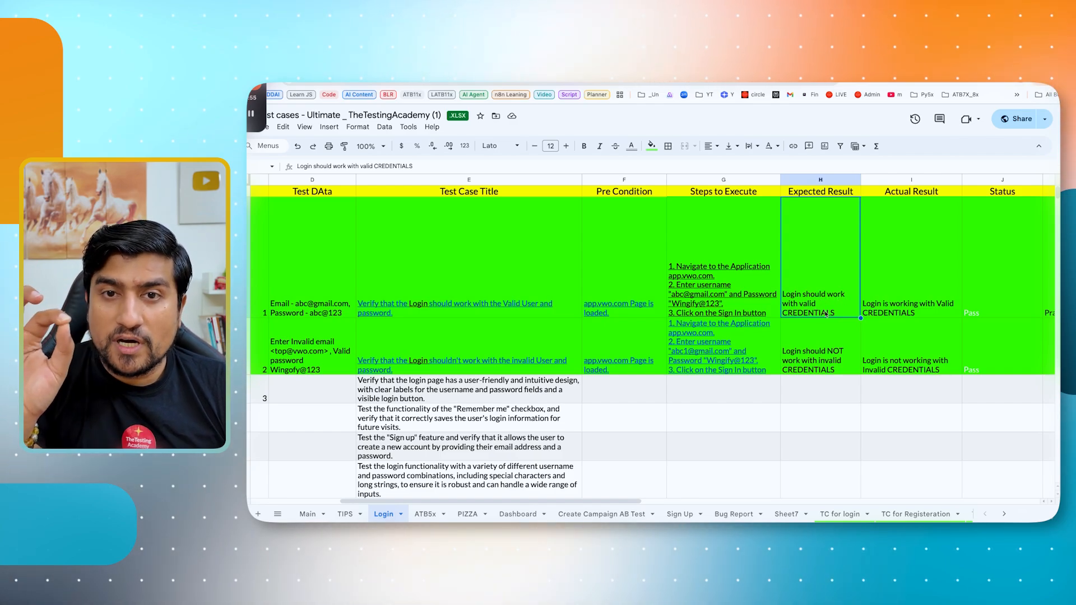
{"action": "left_click", "coordinate": [911, 303]}
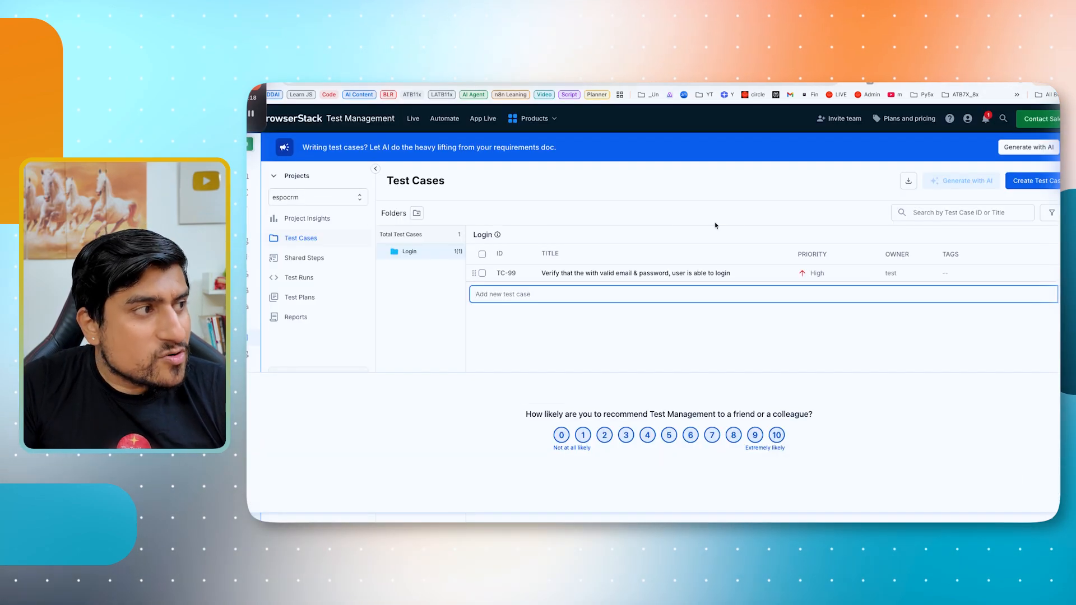
{"action": "mouse_move", "coordinate": [647, 233]}
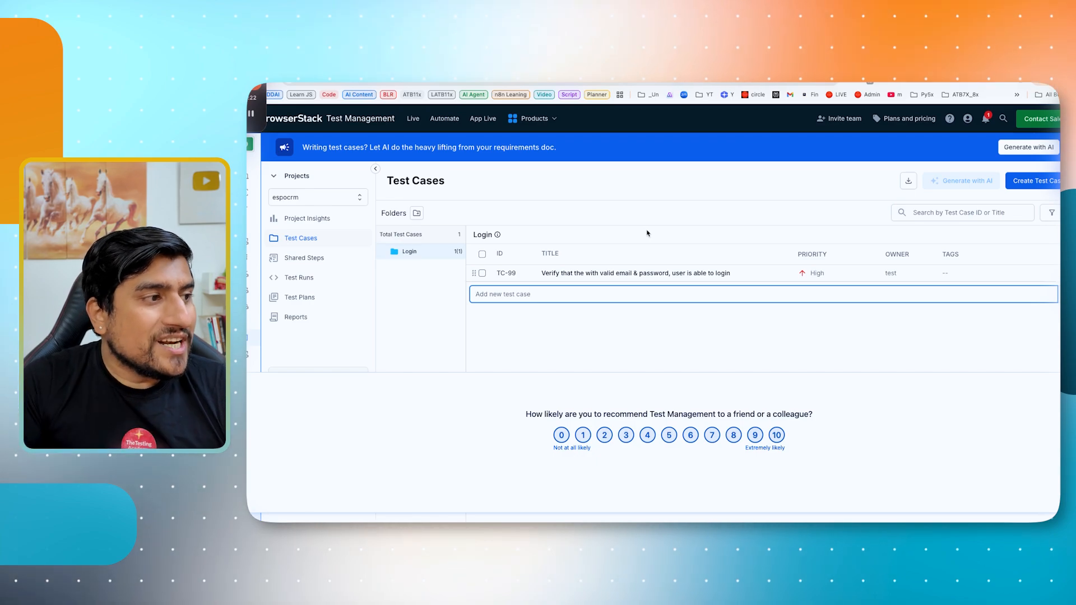
{"action": "left_click", "coordinate": [316, 196]}
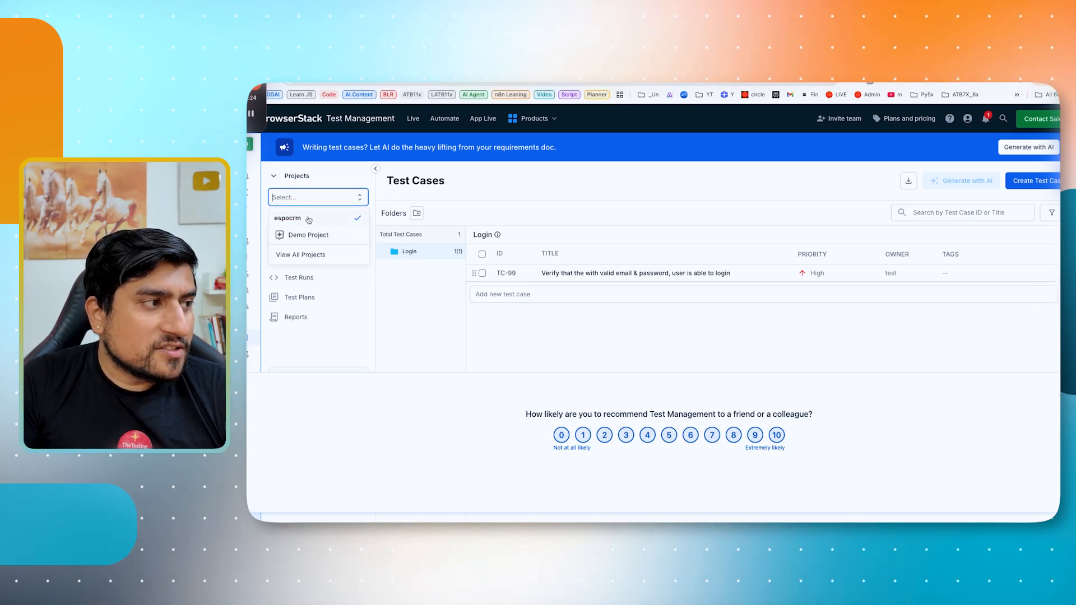
{"action": "left_click", "coordinate": [287, 217]}
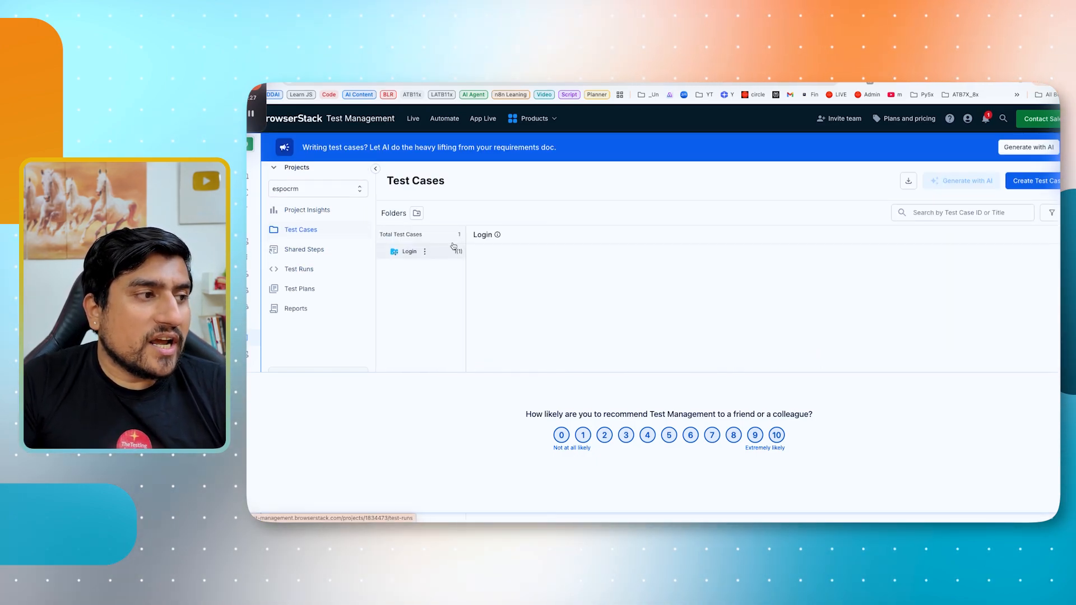
{"action": "left_click", "coordinate": [409, 251]}
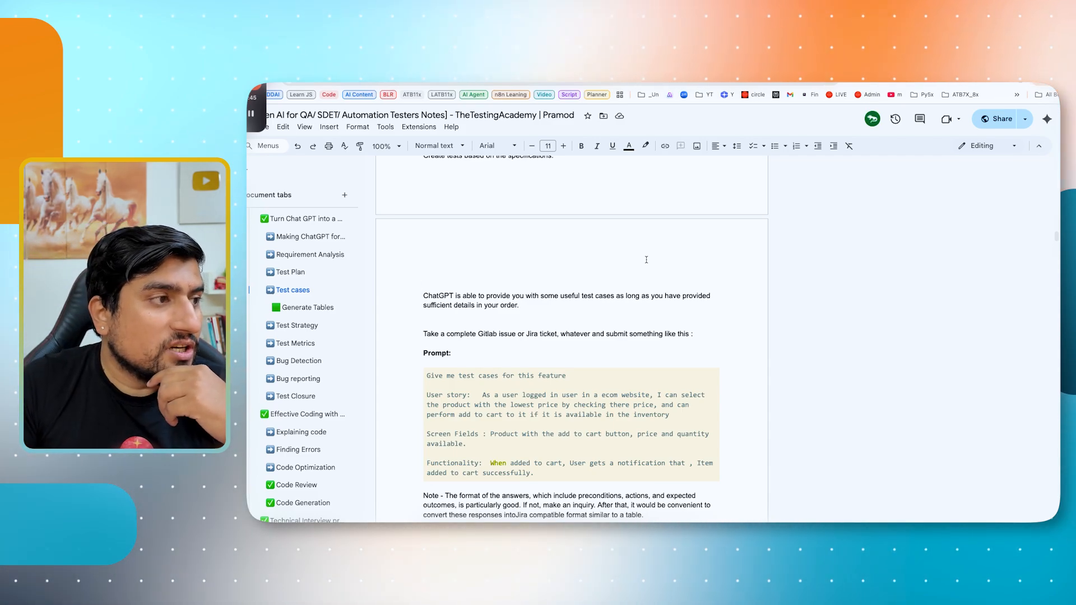
Follow the saucedemo.com practice-site link under the Prompt block in the notes
{"action": "scroll", "scroll_direction": "down", "scroll_amount": 3}
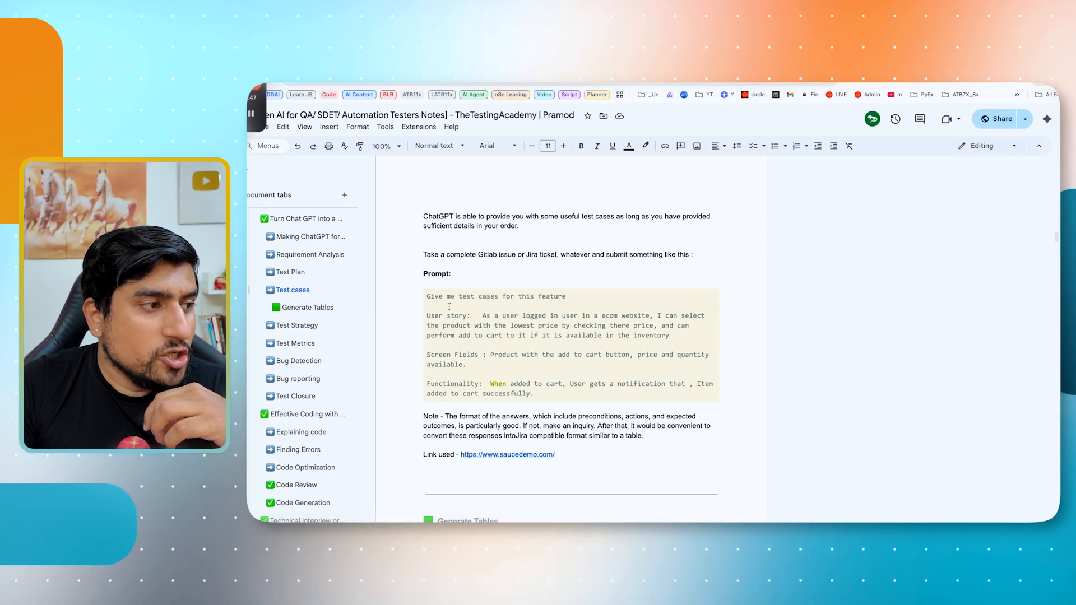
{"action": "scroll", "scroll_direction": "down", "scroll_amount": 3}
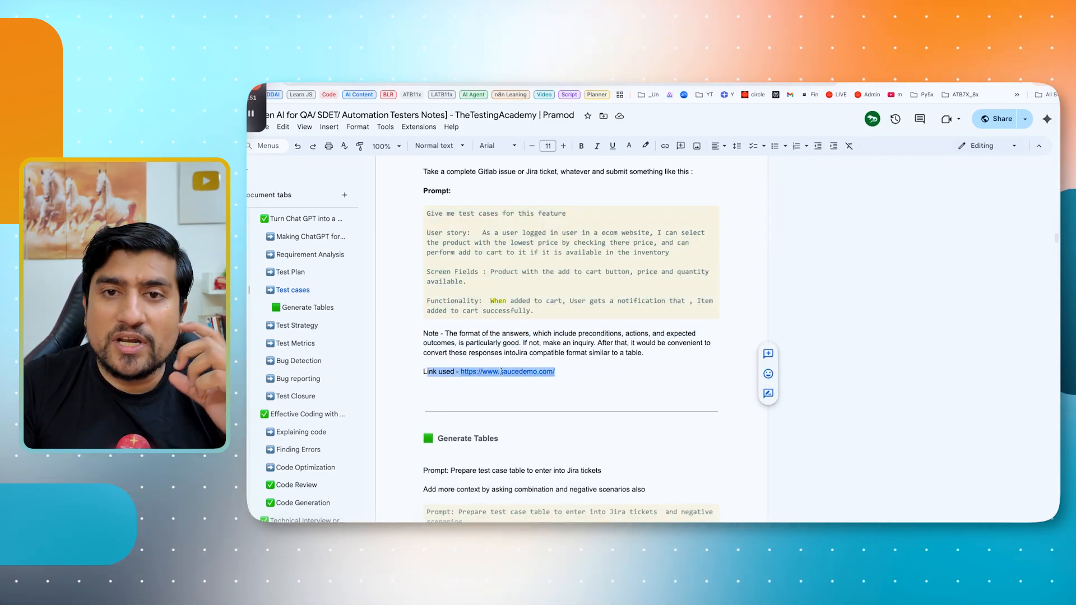
{"action": "left_click", "coordinate": [506, 371]}
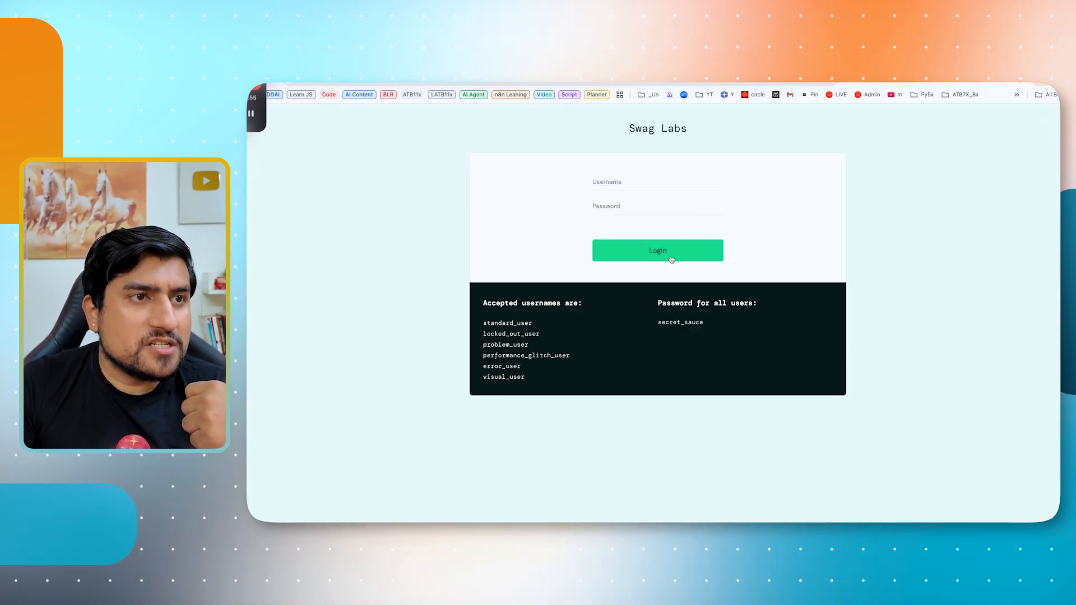
{"action": "mouse_move", "coordinate": [801, 189]}
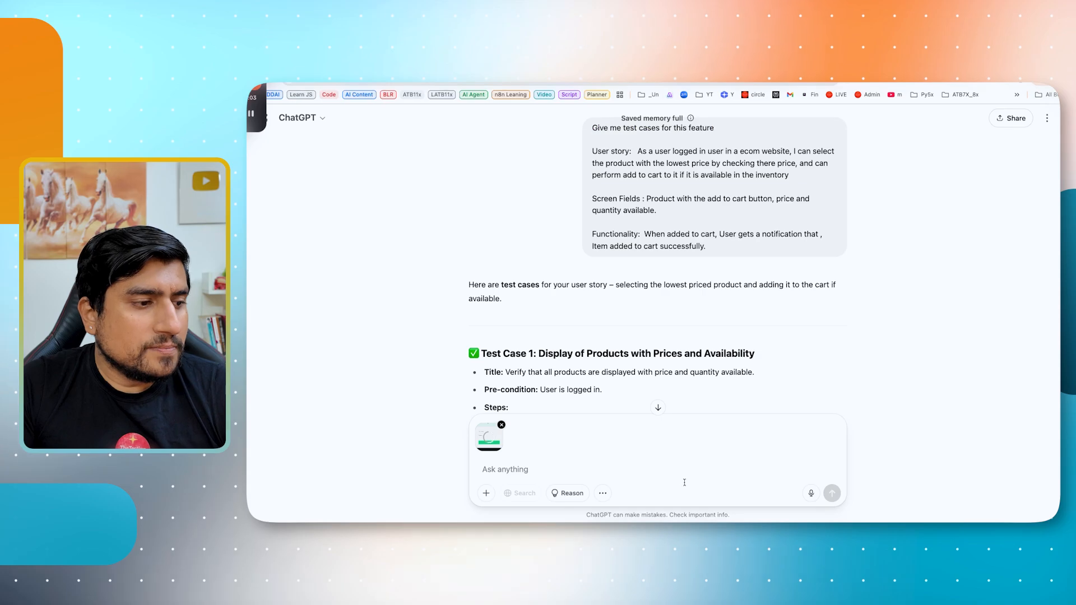
Send 'Now update based on this login…' with the screenshot and review the added login cases
{"action": "type", "text": "Now update based o"}
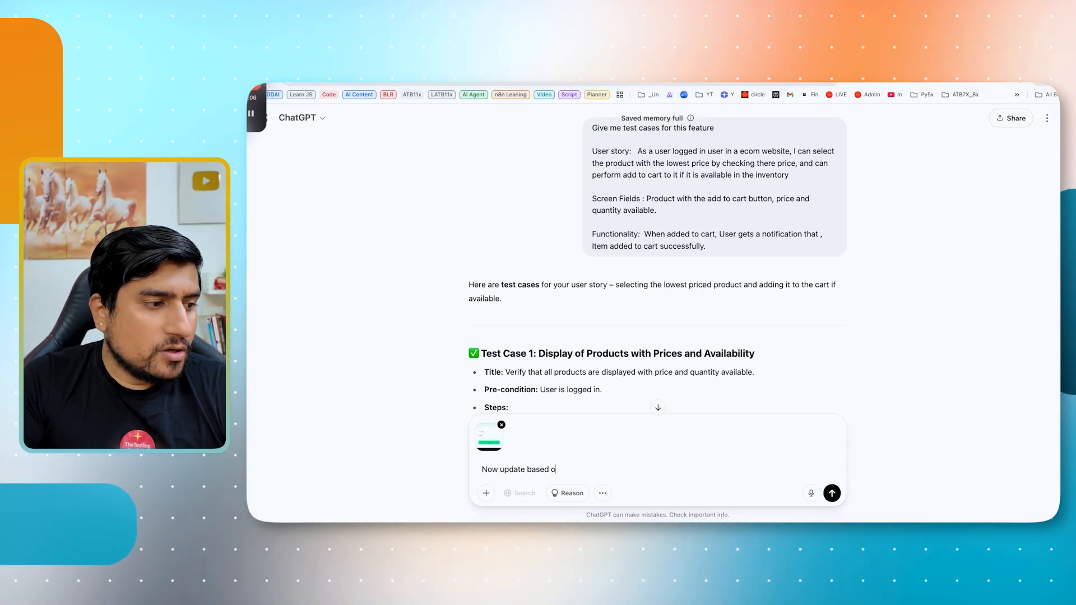
{"action": "type", "text": "n the this logi"}
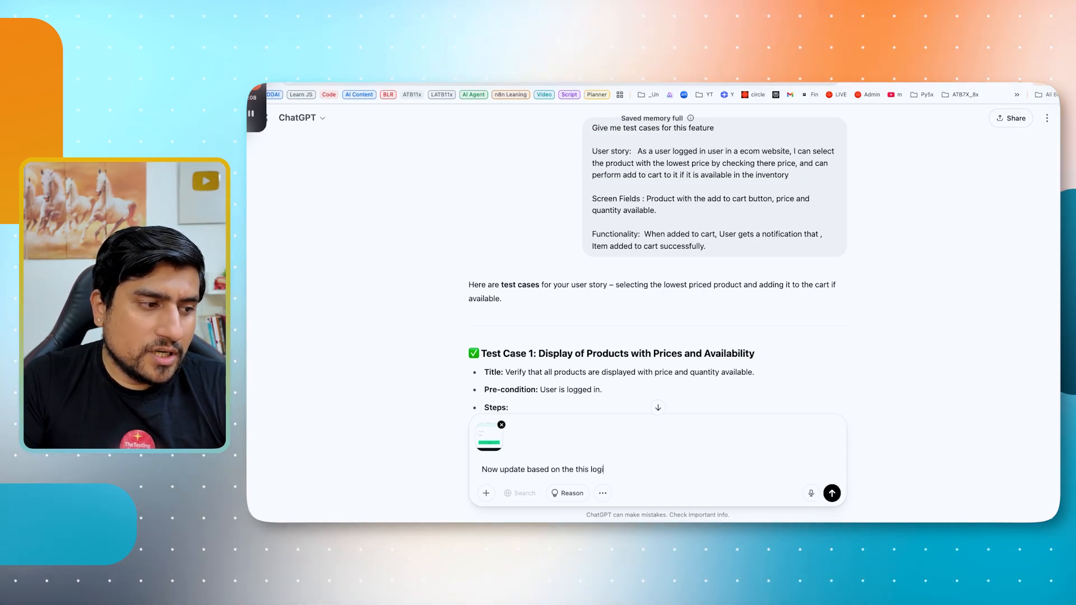
{"action": "left_click", "coordinate": [831, 493]}
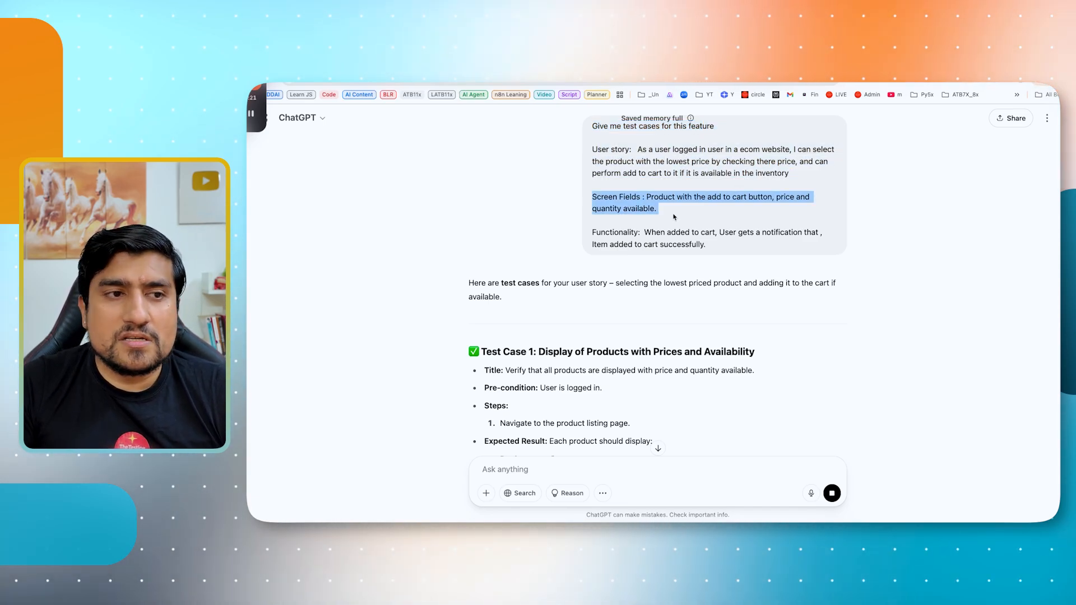
{"action": "scroll", "scroll_direction": "down", "scroll_amount": 3}
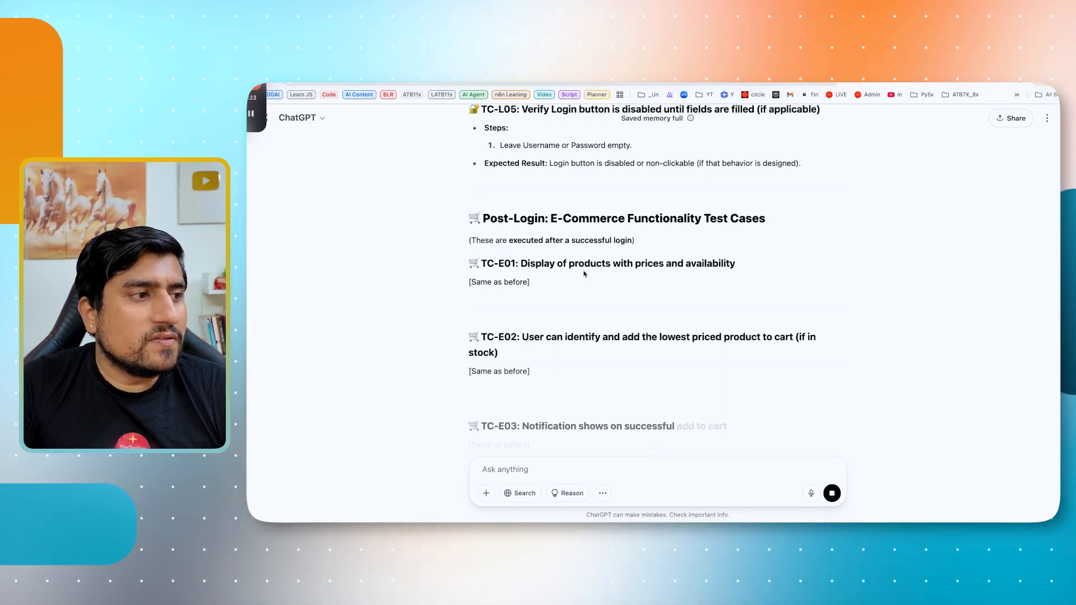
{"action": "scroll", "scroll_direction": "up", "scroll_amount": 3}
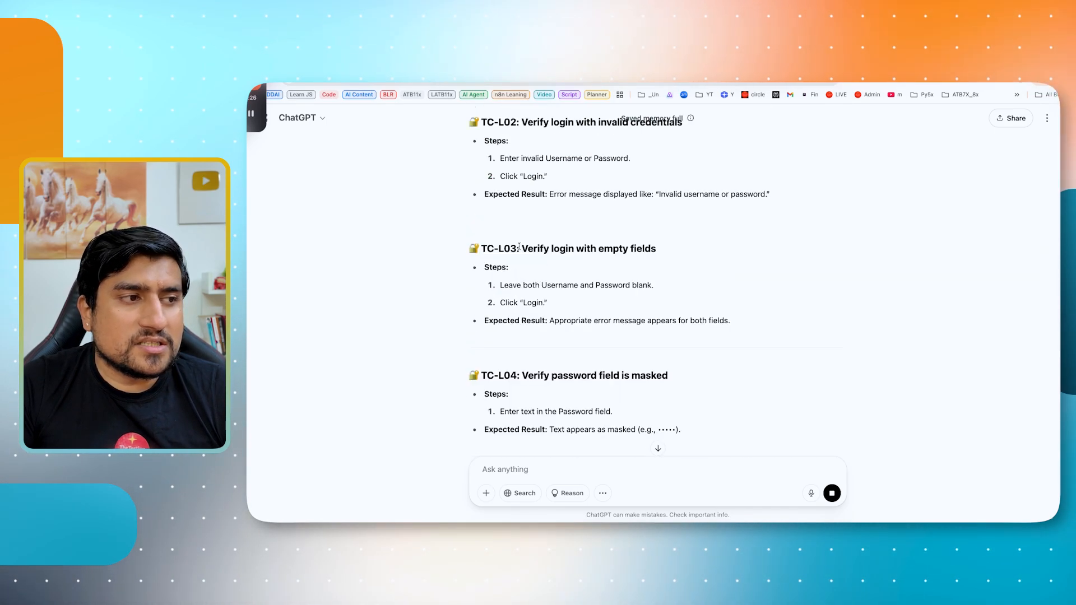
{"action": "scroll", "scroll_direction": "down", "scroll_amount": 3}
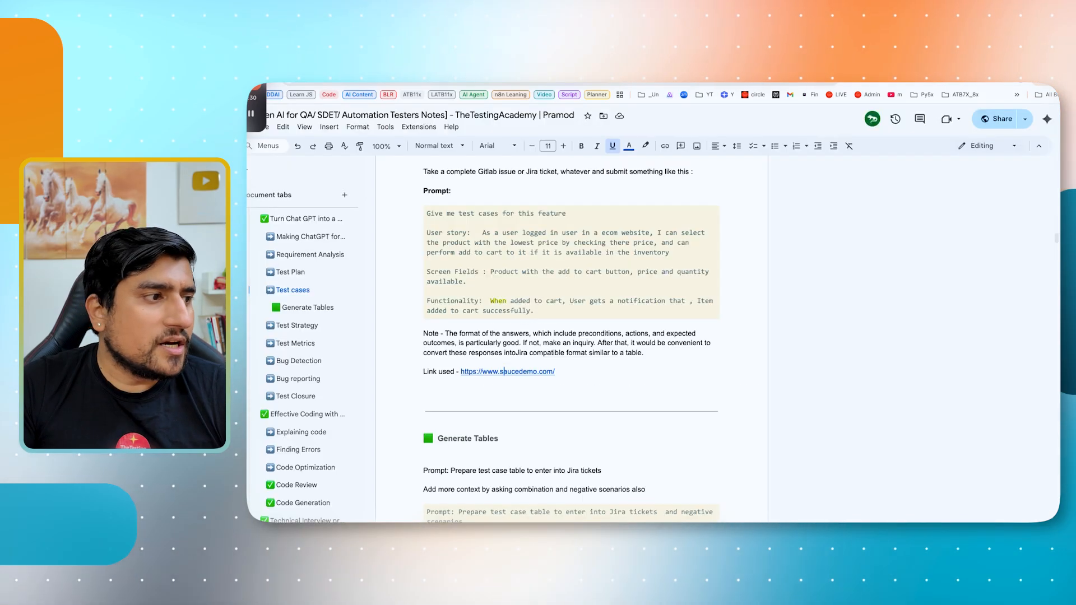
{"action": "scroll", "scroll_direction": "down", "scroll_amount": 3}
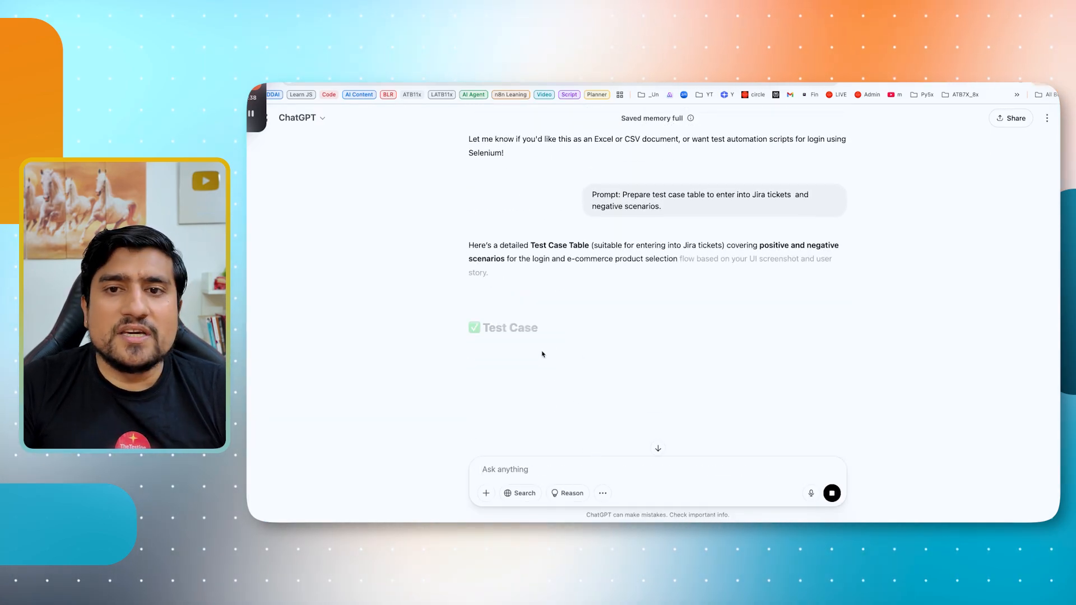
Scroll through the Jira-format table of login cases TC-L01 to TC-L06
{"action": "scroll", "scroll_direction": "down", "scroll_amount": 3}
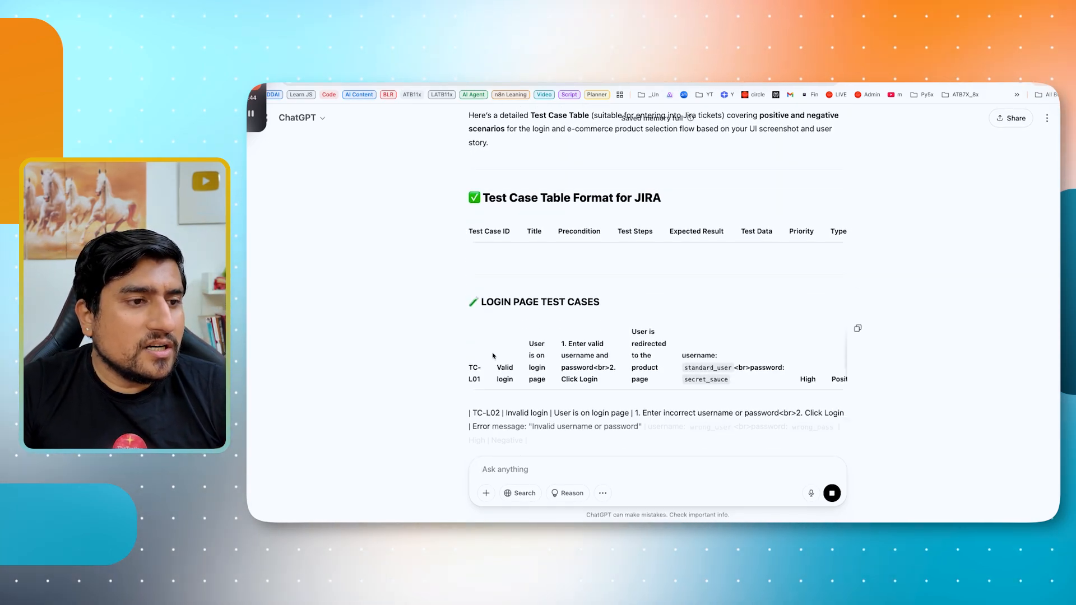
{"action": "mouse_move", "coordinate": [859, 330]}
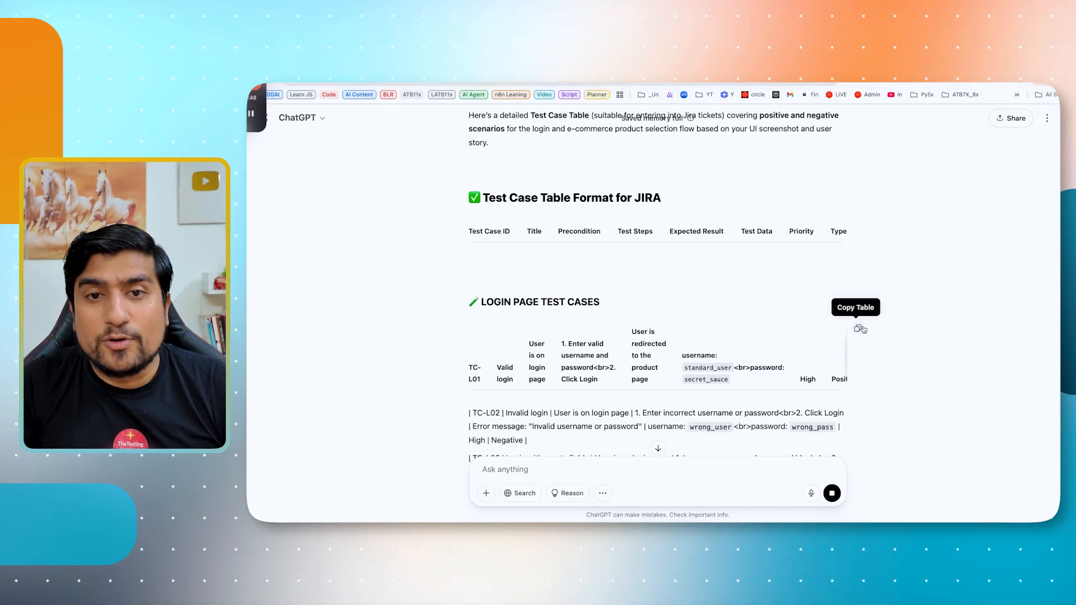
{"action": "scroll", "scroll_direction": "down", "scroll_amount": 3}
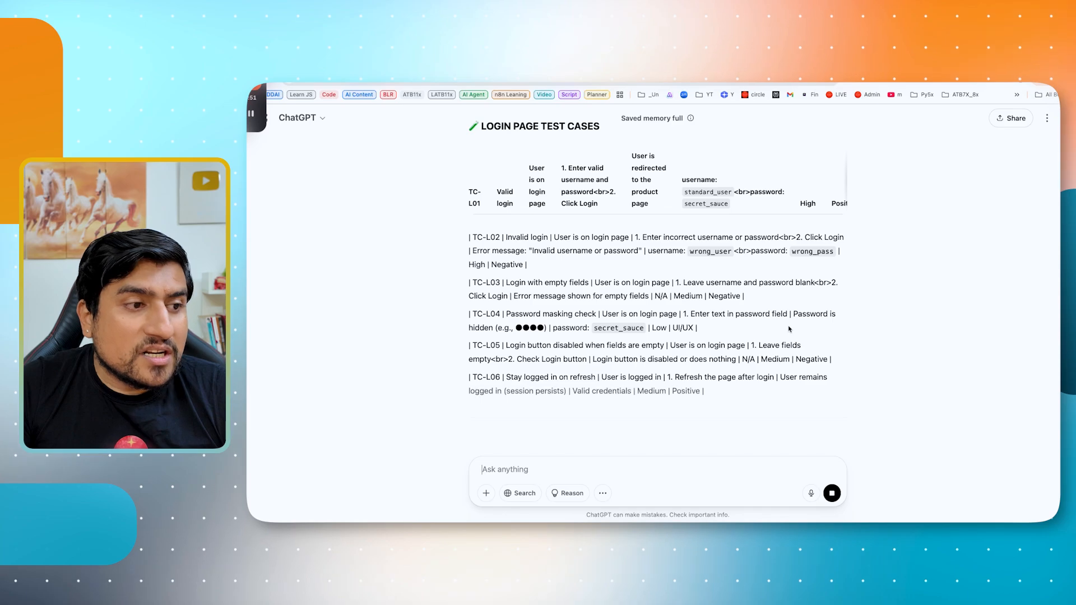
{"action": "scroll", "scroll_direction": "up", "scroll_amount": 3}
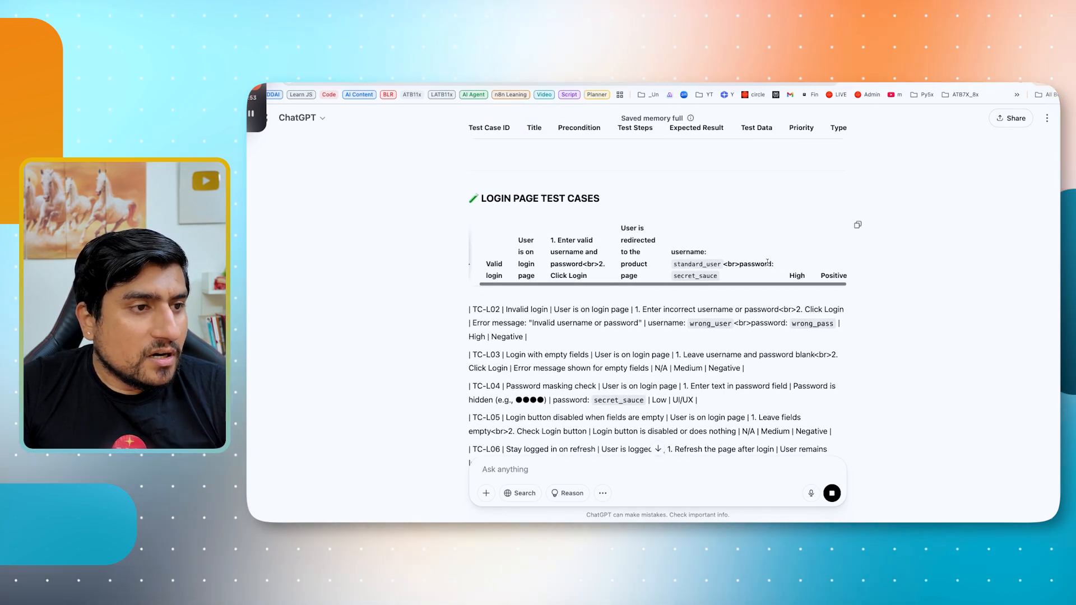